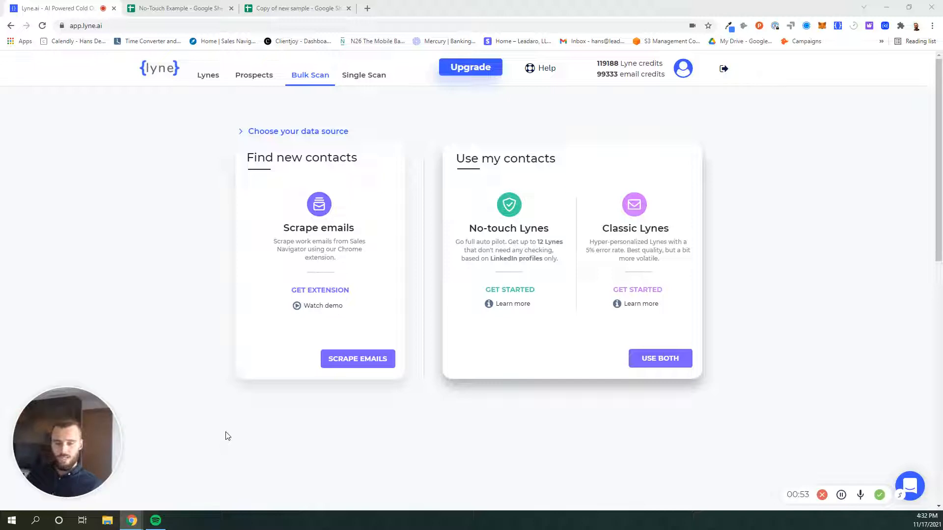
mouse_move(303, 437)
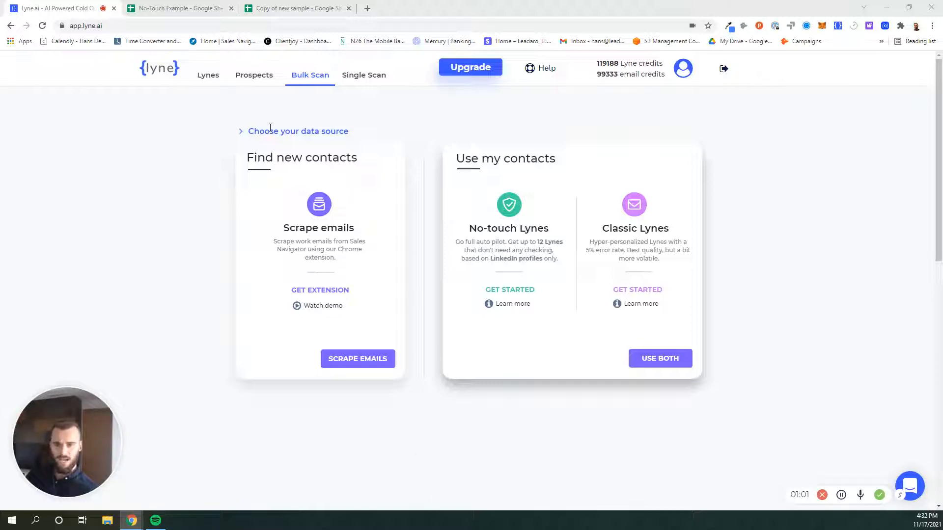
mouse_move(417, 429)
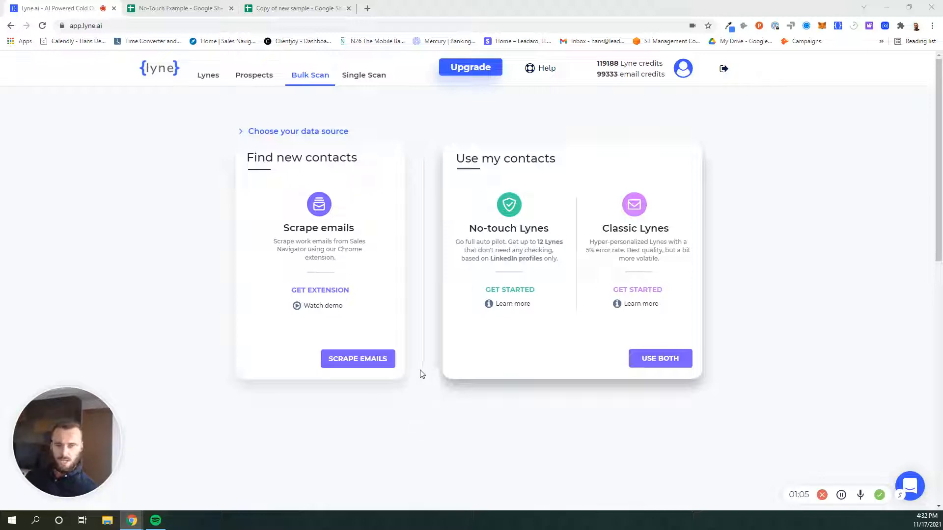
mouse_move(245, 422)
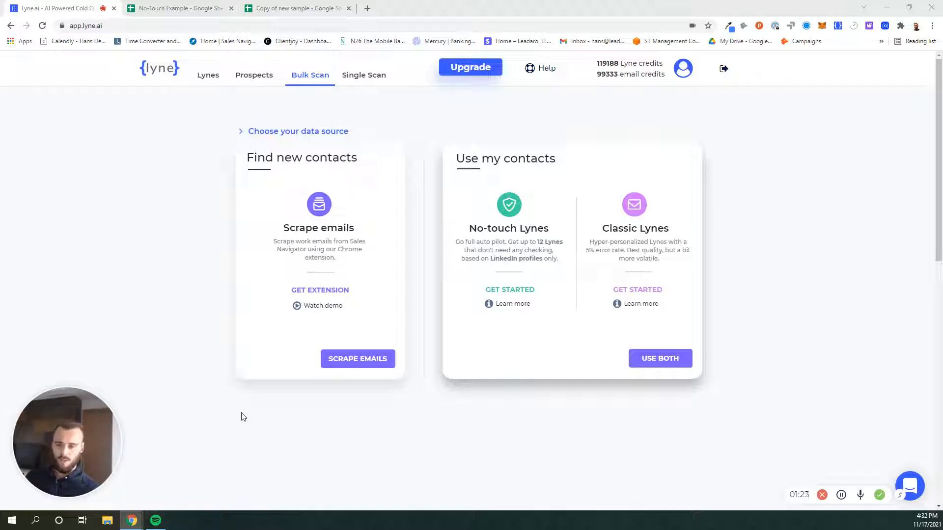
mouse_move(565, 196)
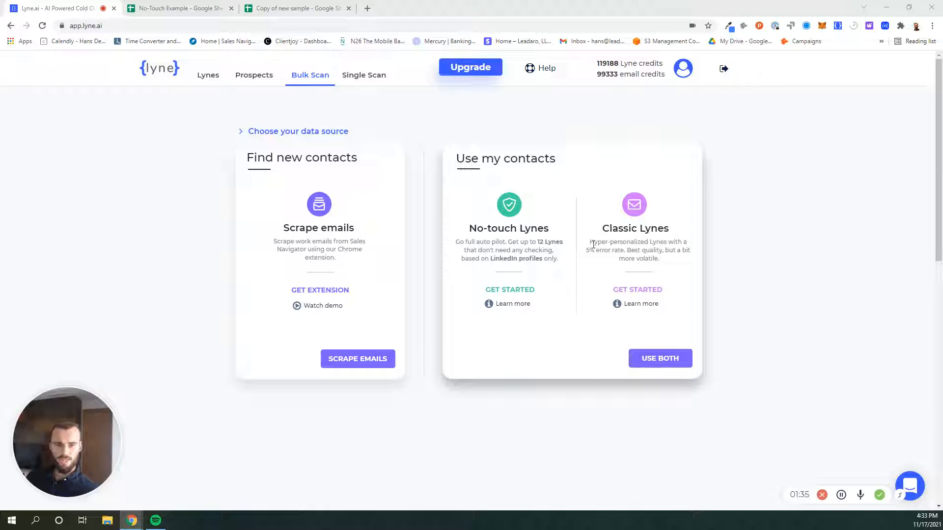
mouse_move(460, 411)
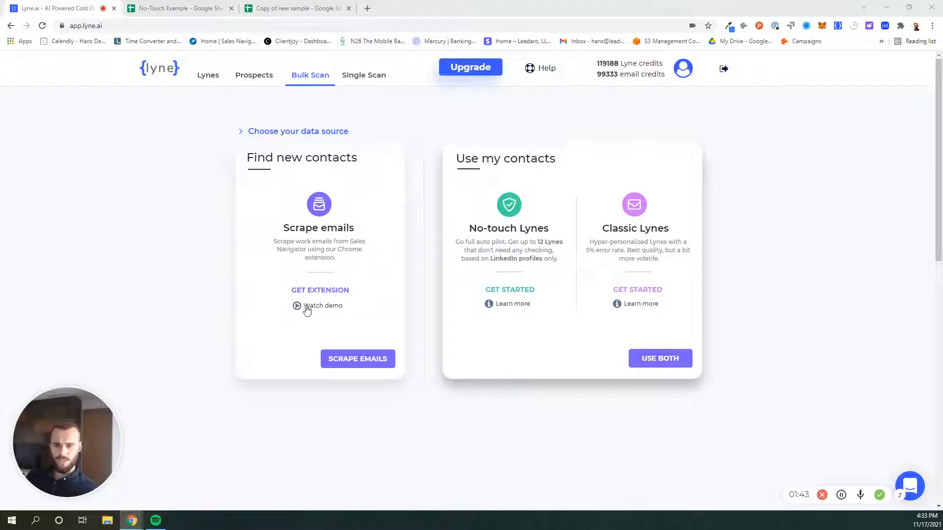
mouse_move(421, 426)
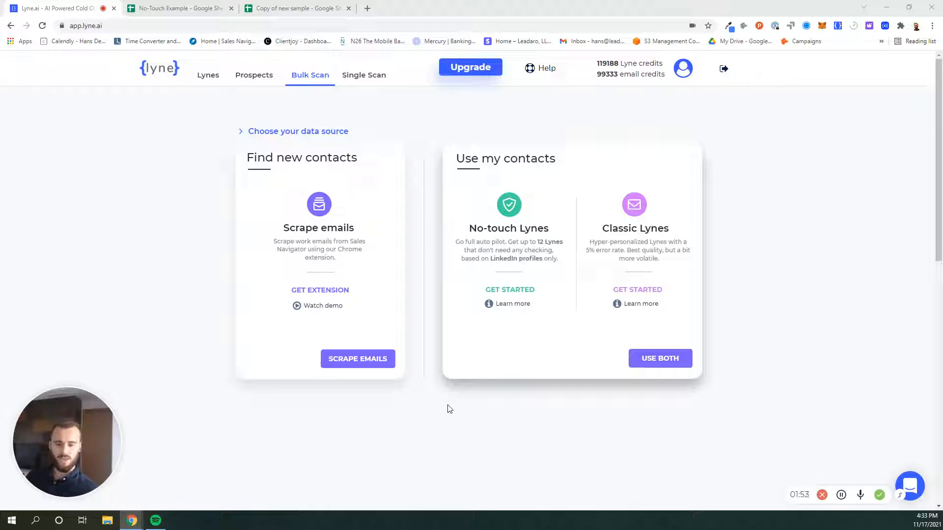
mouse_move(470, 159)
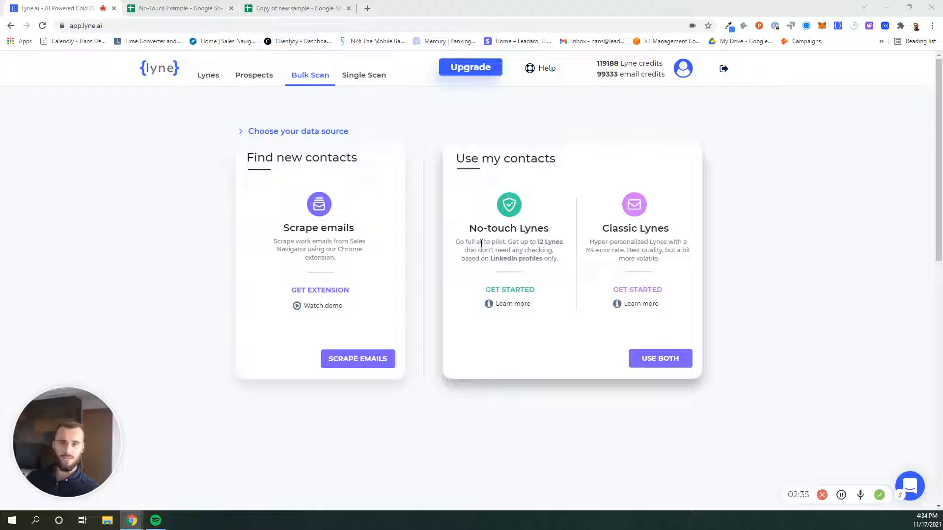
mouse_move(488, 250)
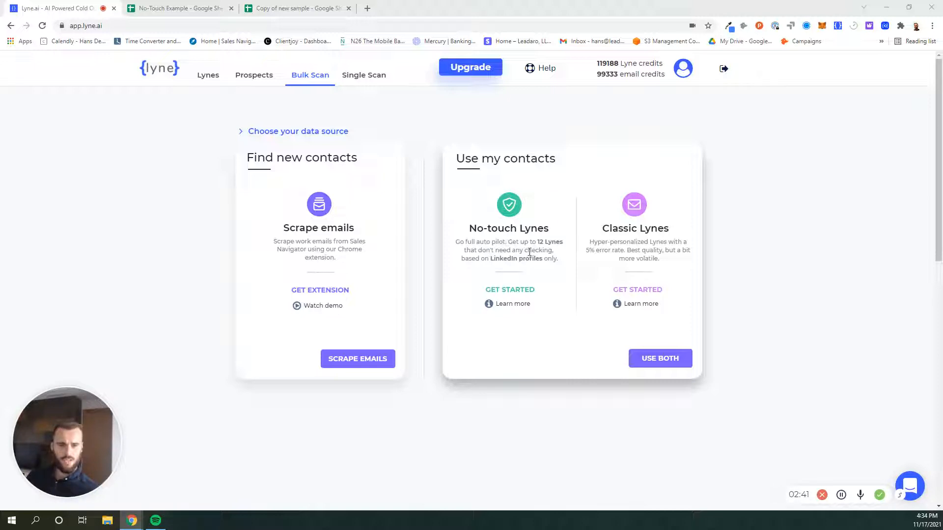
mouse_move(484, 240)
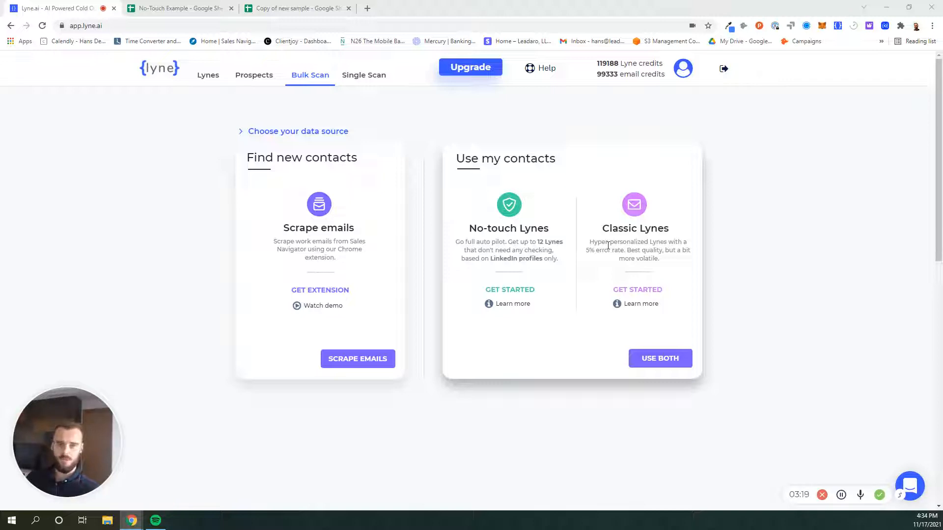
Step: Start a Use Both bulk scan by uploading the guaranteed-delivery Apollo contacts CSV from Downloads
left_click(659, 358)
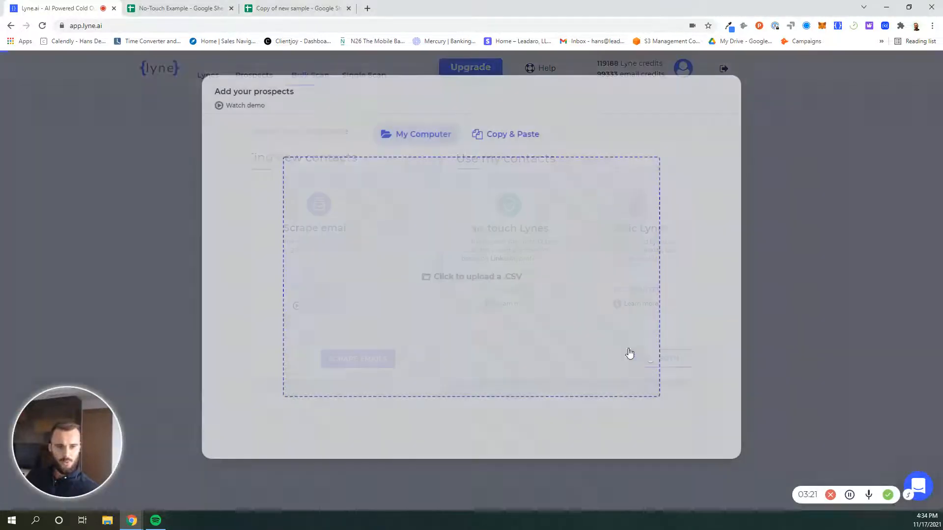
left_click(422, 133)
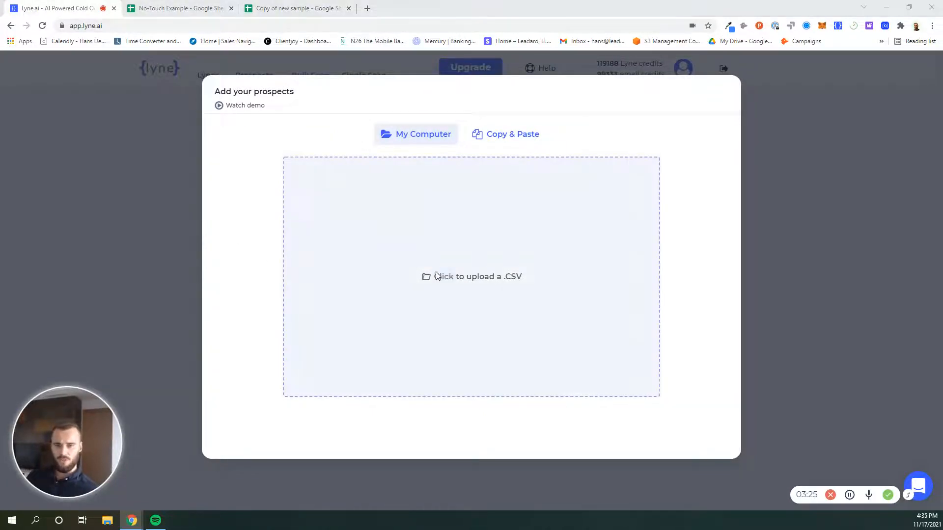
left_click(471, 276)
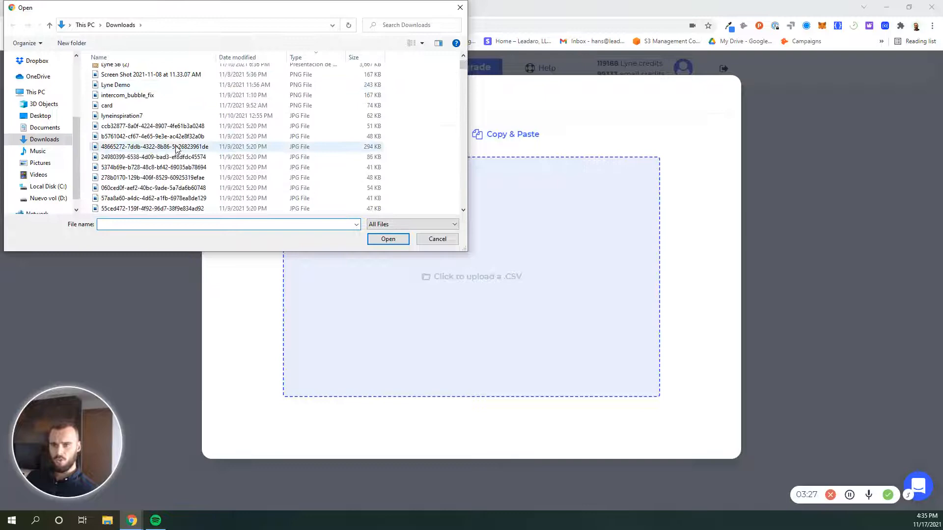
left_click(155, 99)
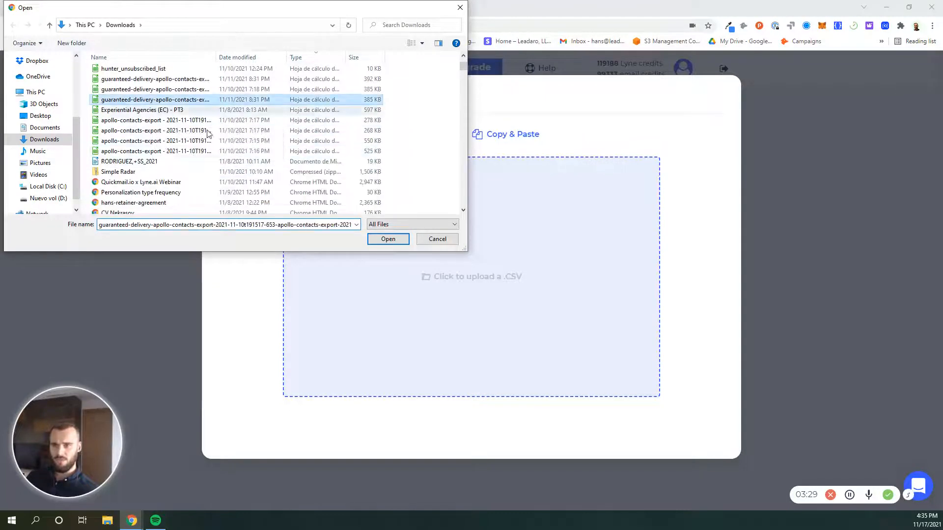
left_click(388, 239)
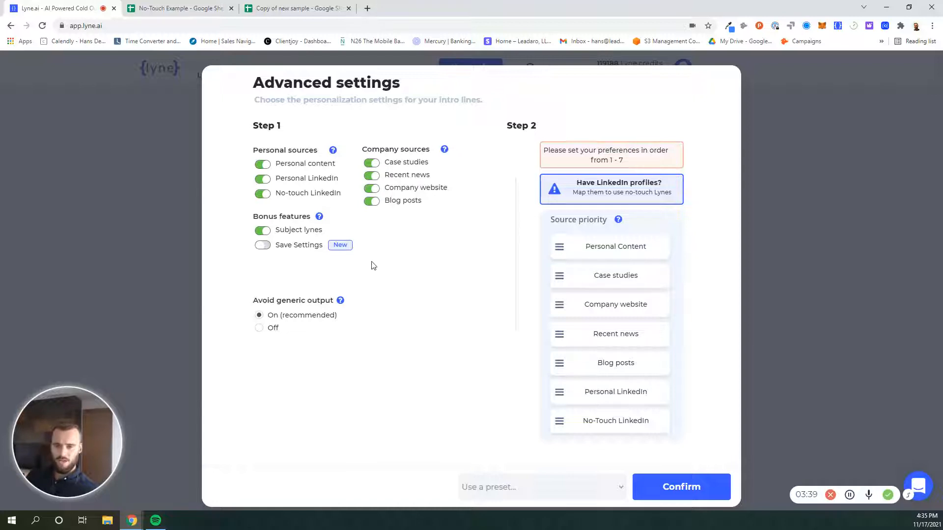
mouse_move(377, 257)
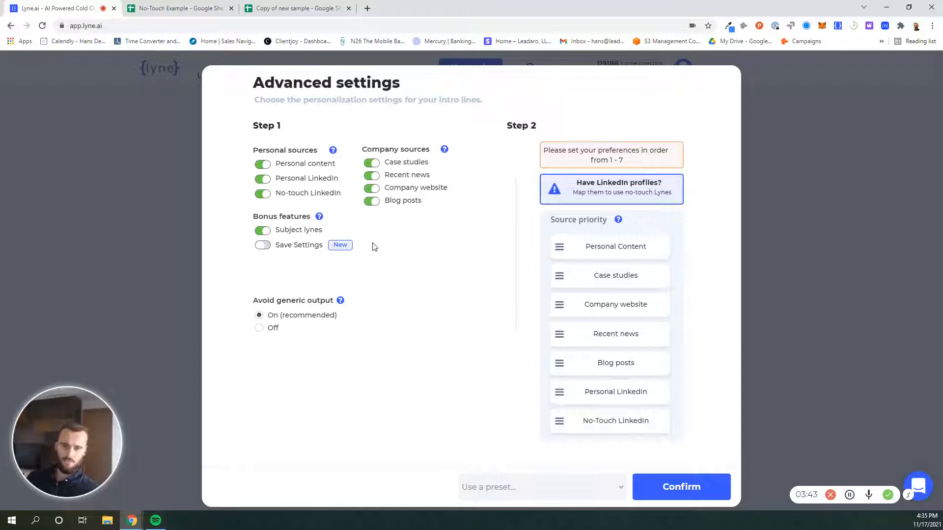
mouse_move(332, 150)
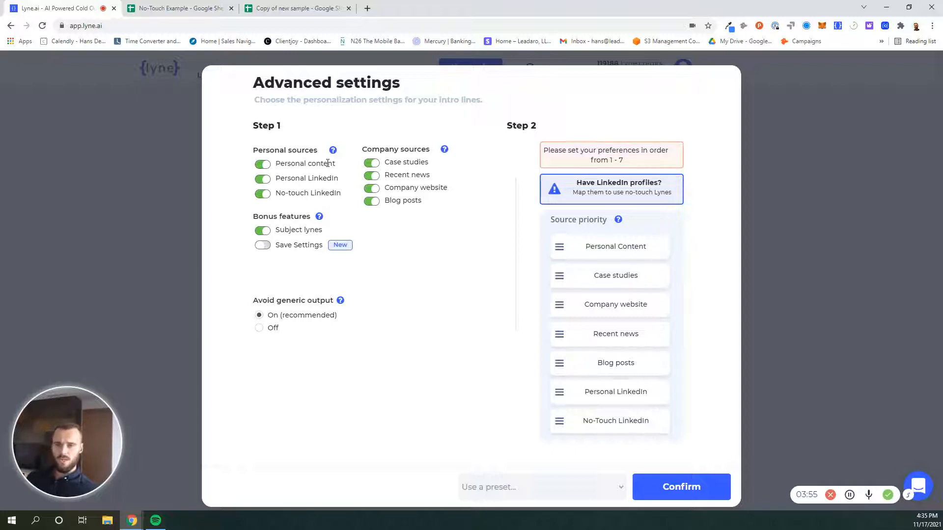
mouse_move(332, 150)
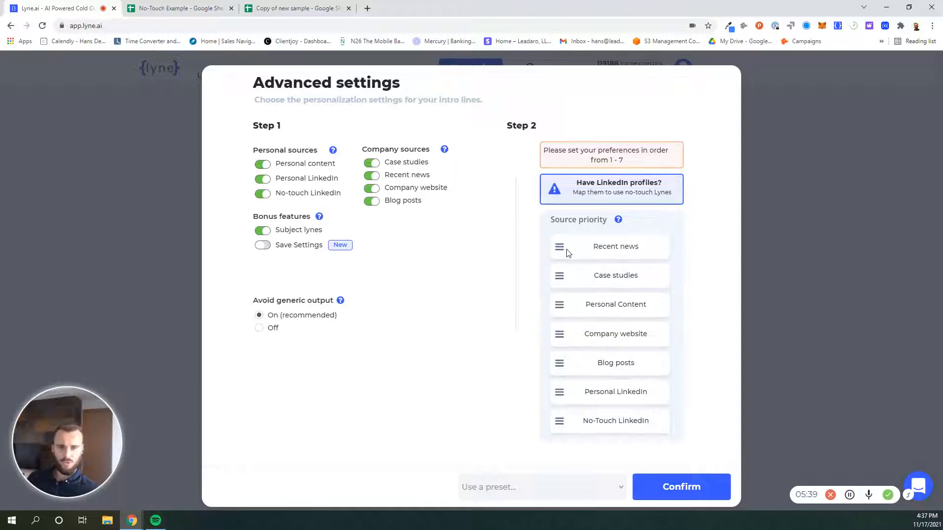
mouse_move(549, 309)
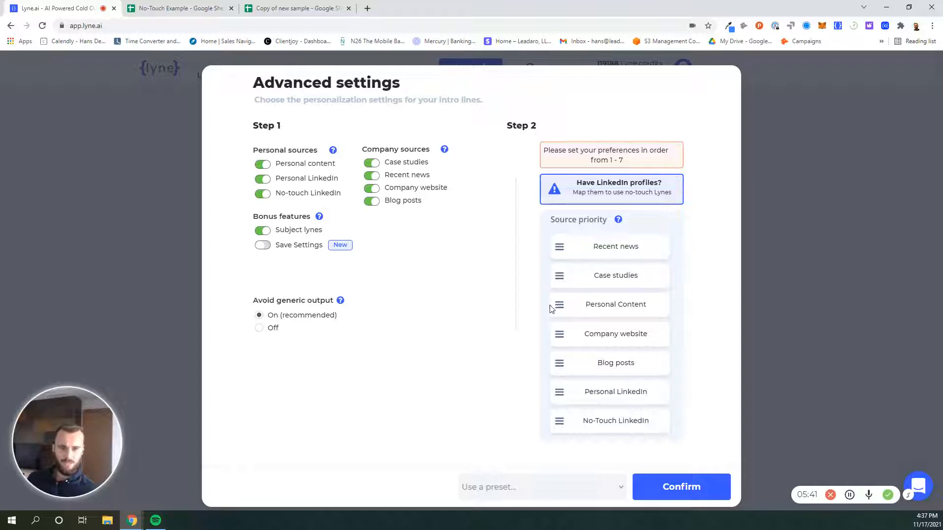
Step: Reorder source priority with Personal Content second and Blog posts third, swap the LinkedIn entries, and confirm
left_click_drag(615, 303, 615, 275)
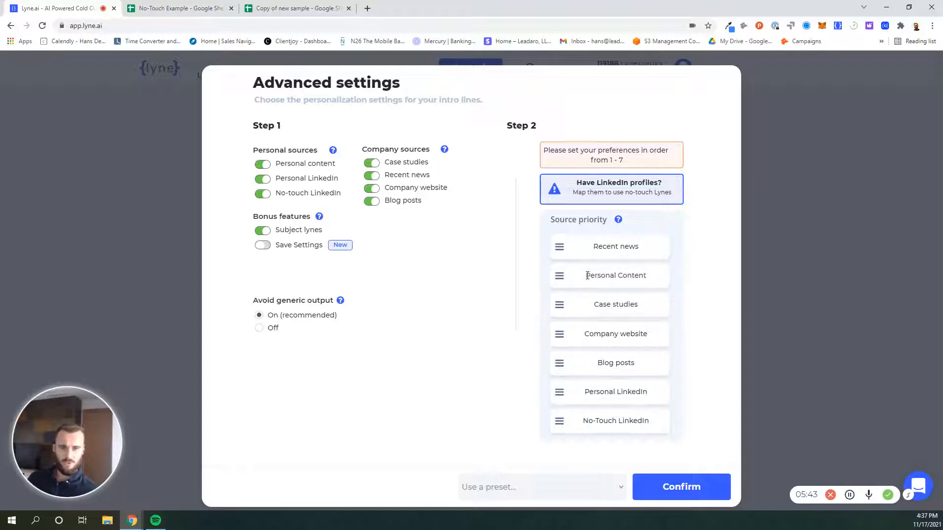
left_click_drag(616, 362, 616, 317)
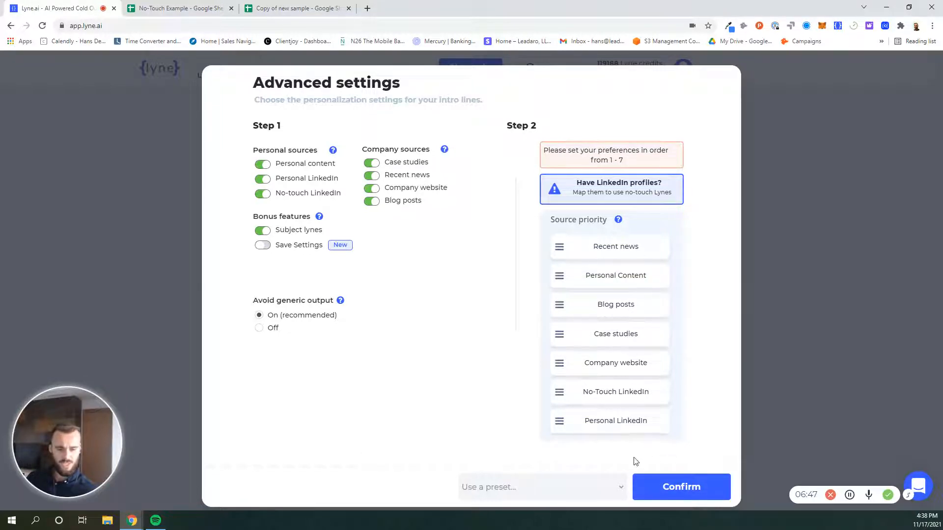
mouse_move(681, 487)
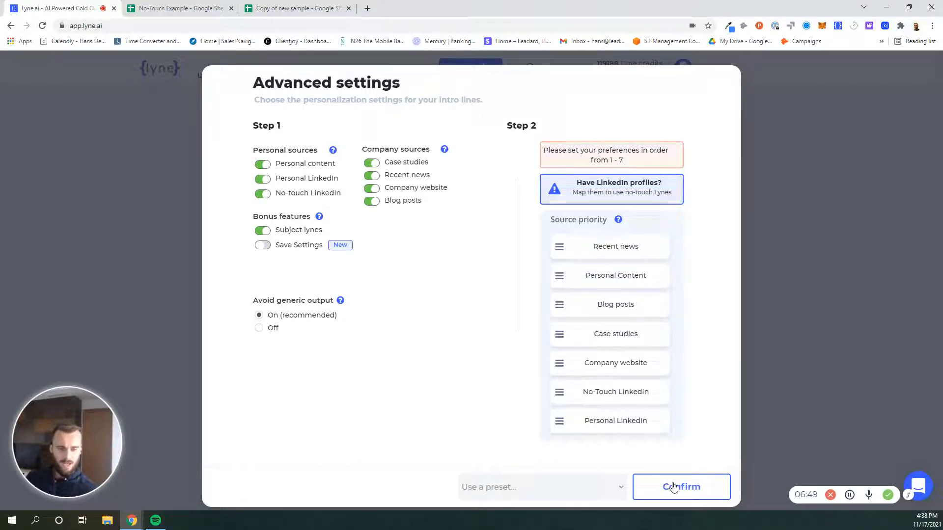
left_click(681, 487)
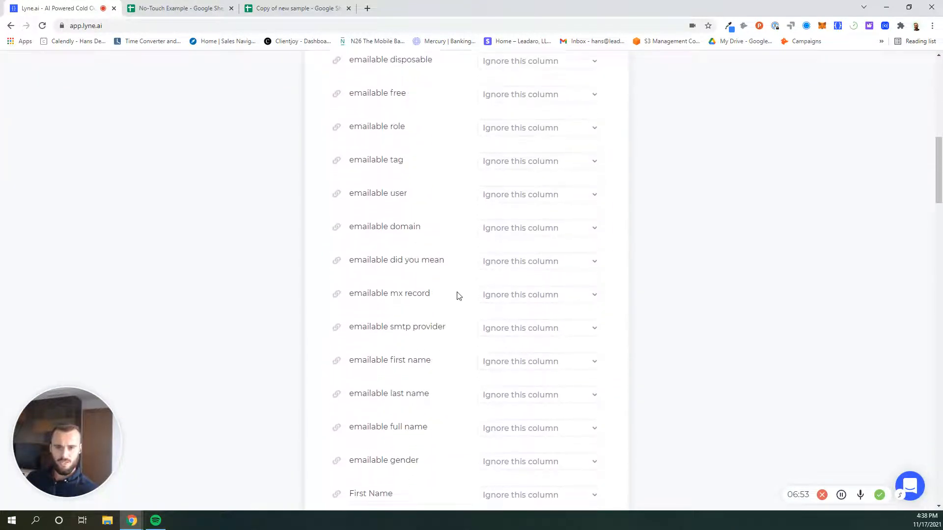
Step: Map the Person Linkedin Url column to 'Personal Linkedin url', leaving other columns ignored
scroll("down", 3)
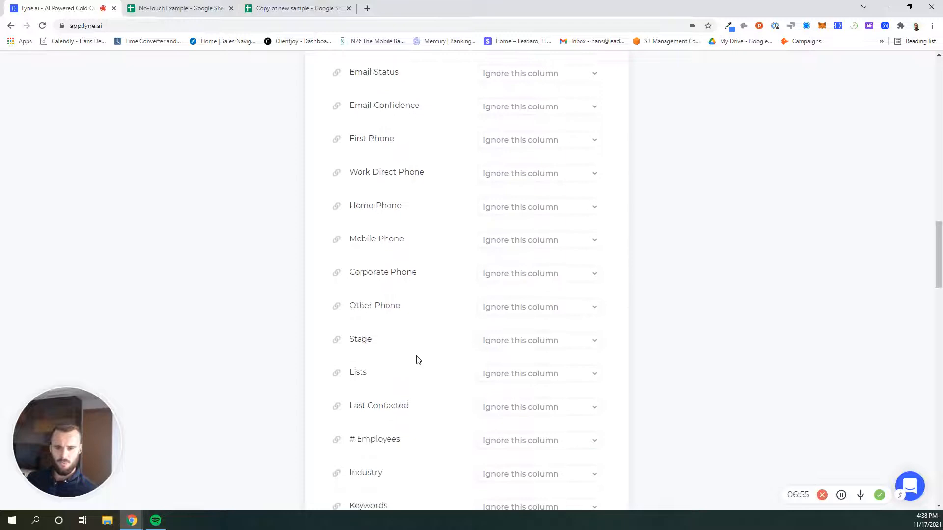
scroll("down", 3)
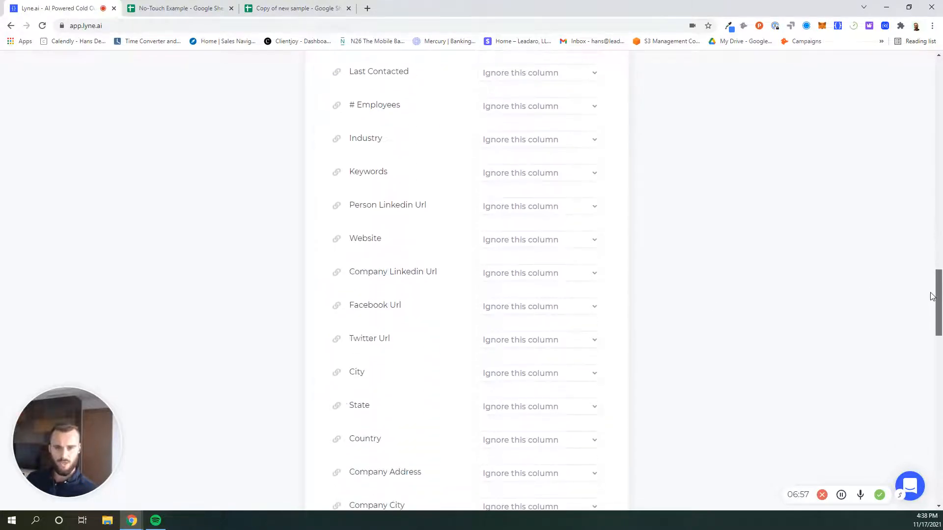
scroll("down", 3)
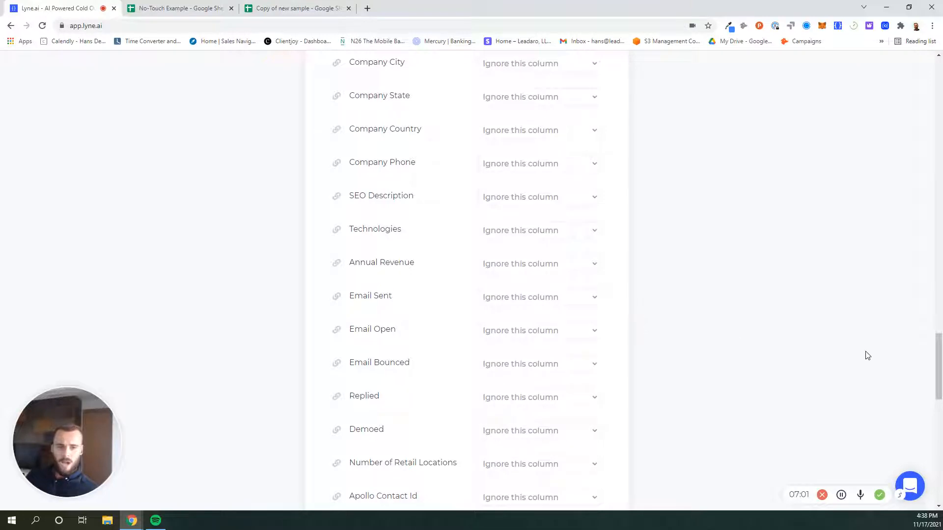
scroll("down", 3)
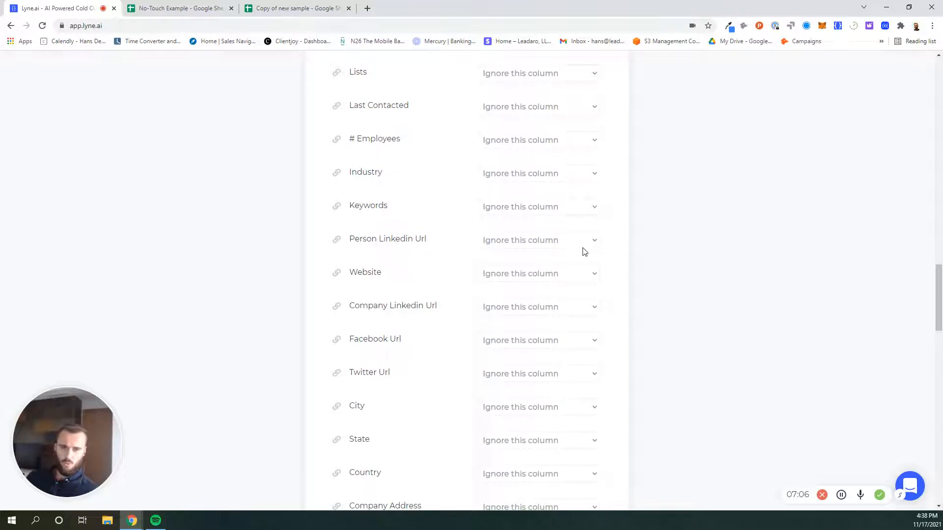
left_click(538, 240)
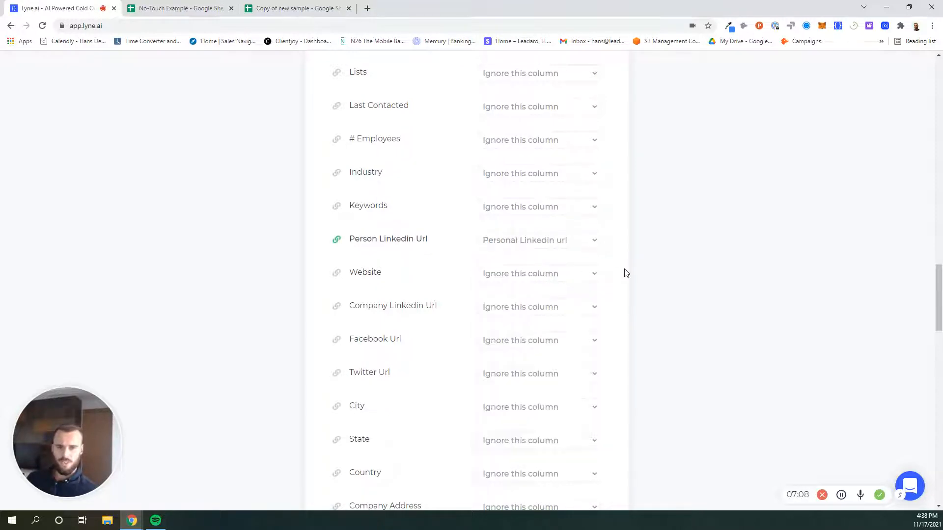
scroll("down", 3)
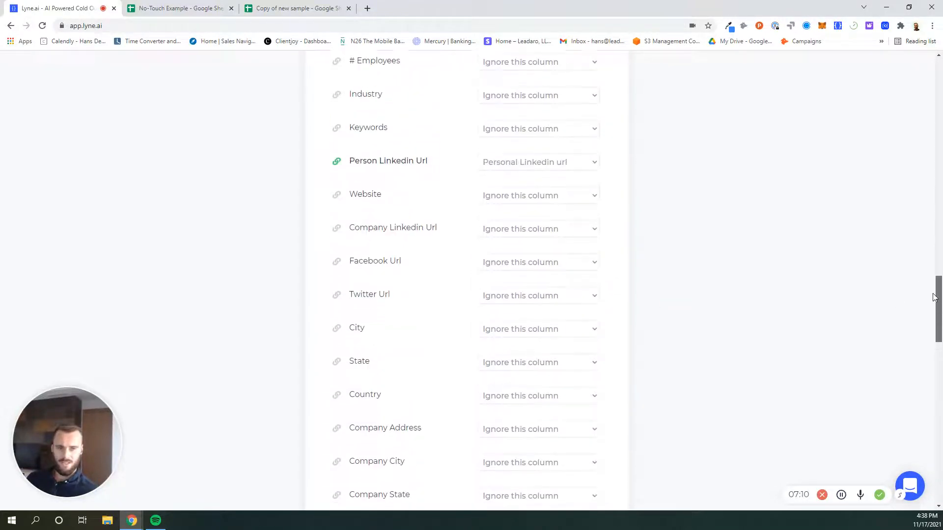
scroll("up", 3)
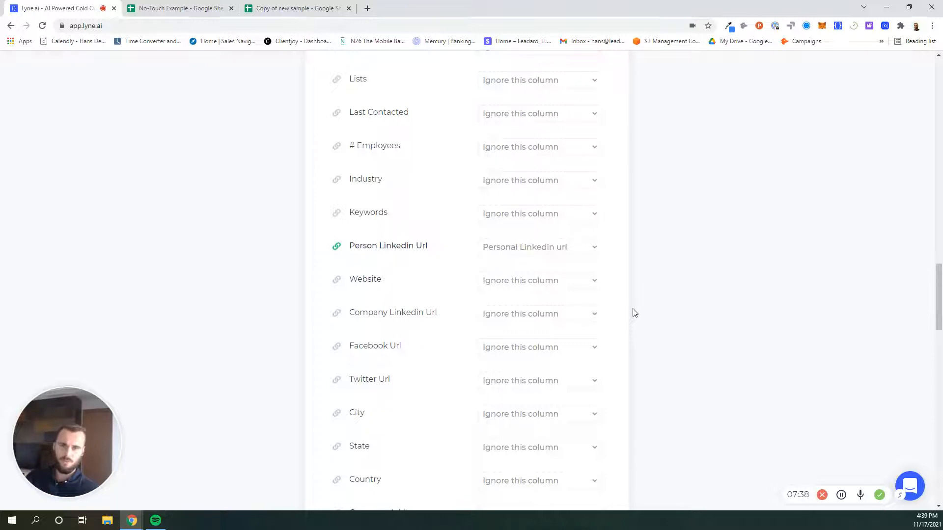
Step: Scroll the Map your CSV file page
scroll("down", 3)
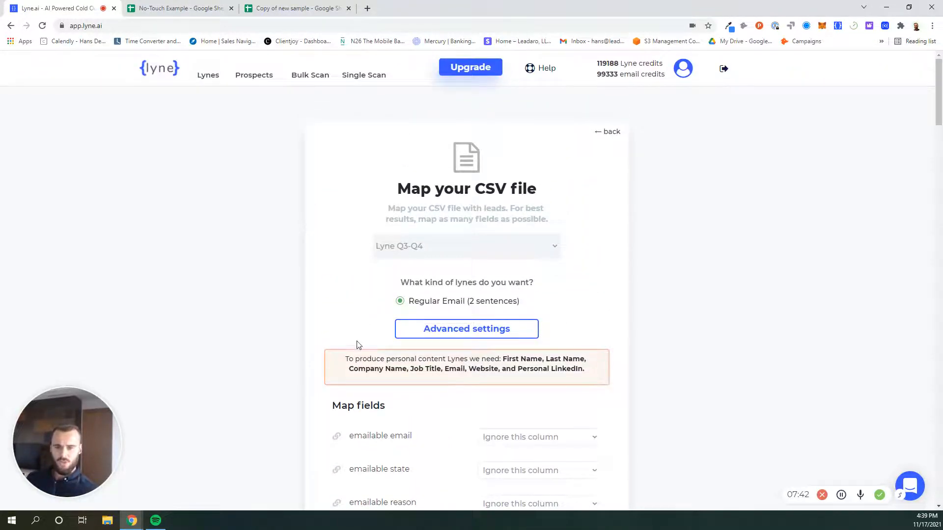
mouse_move(226, 77)
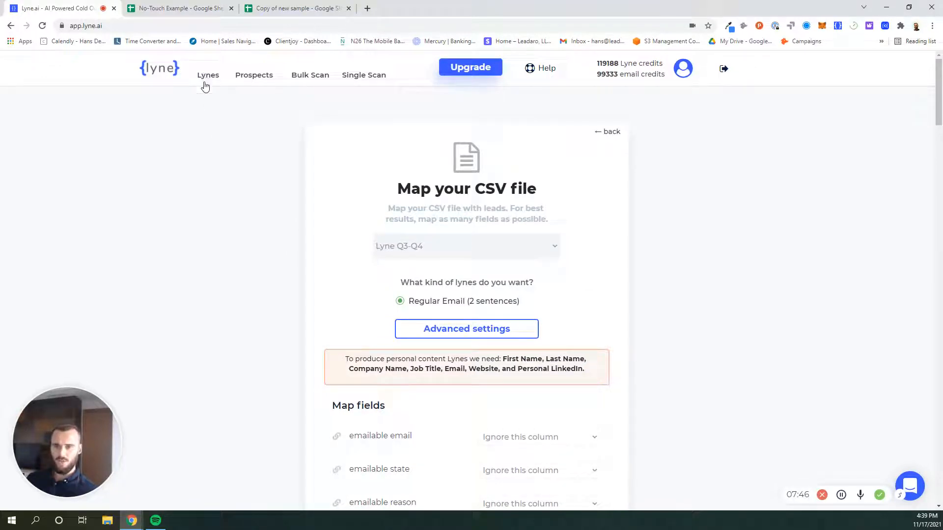
mouse_move(264, 284)
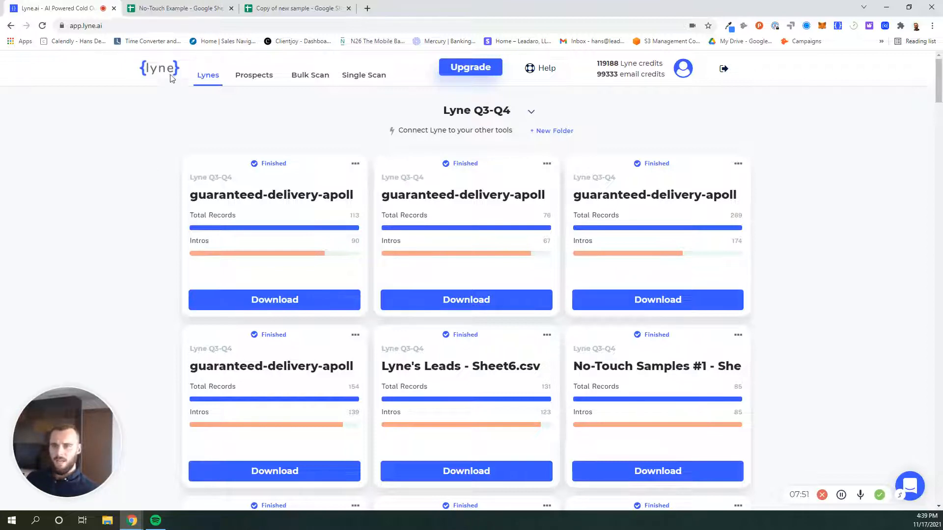
Step: In the No-Touch Example sheet, read the NYU university, row 2 alumni and dining lines
left_click(177, 8)
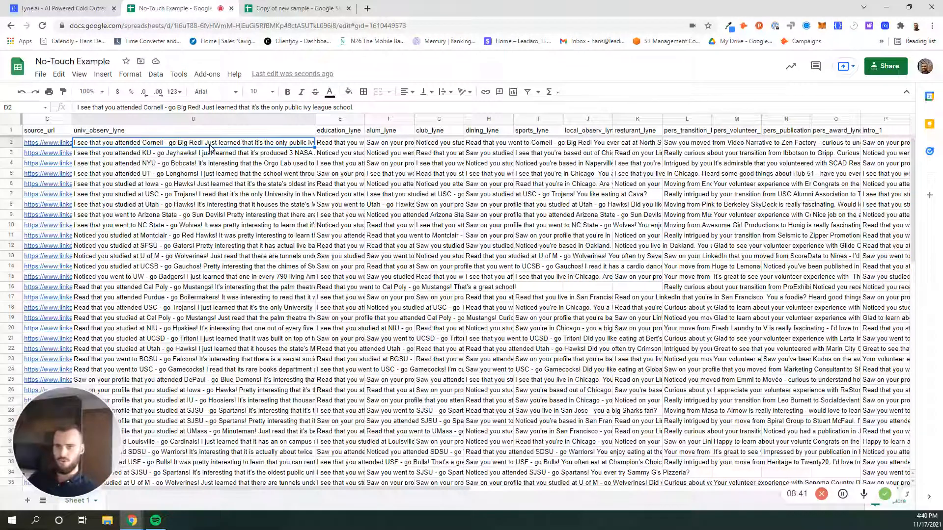
left_click(193, 163)
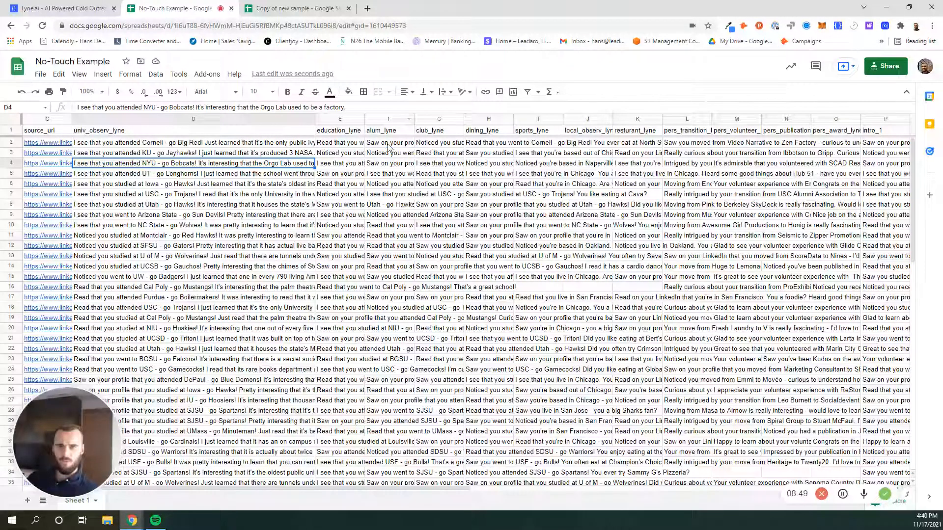
left_click(389, 142)
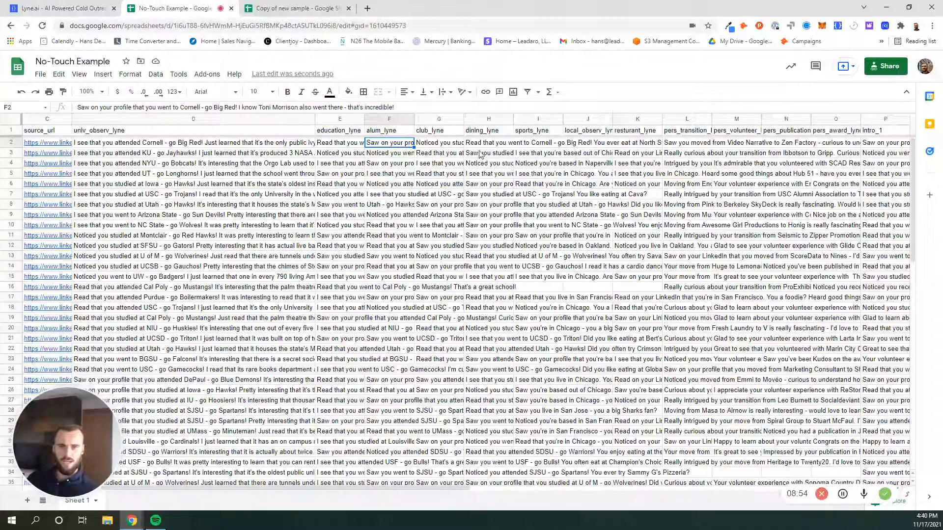
left_click(487, 142)
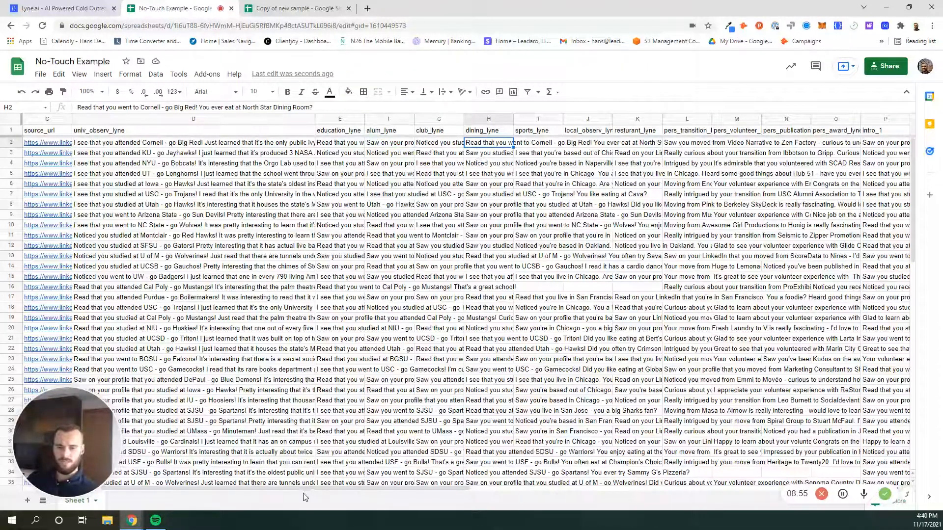
scroll("right", 3)
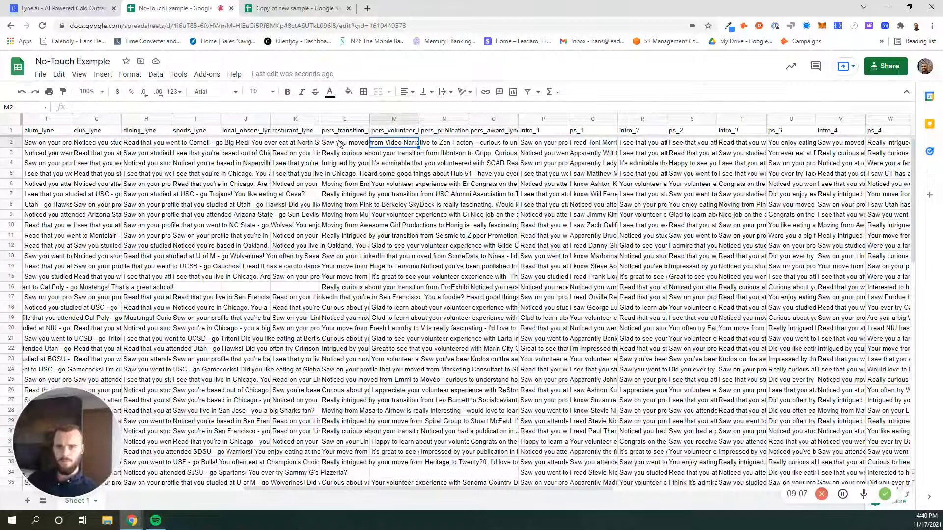
left_click(343, 143)
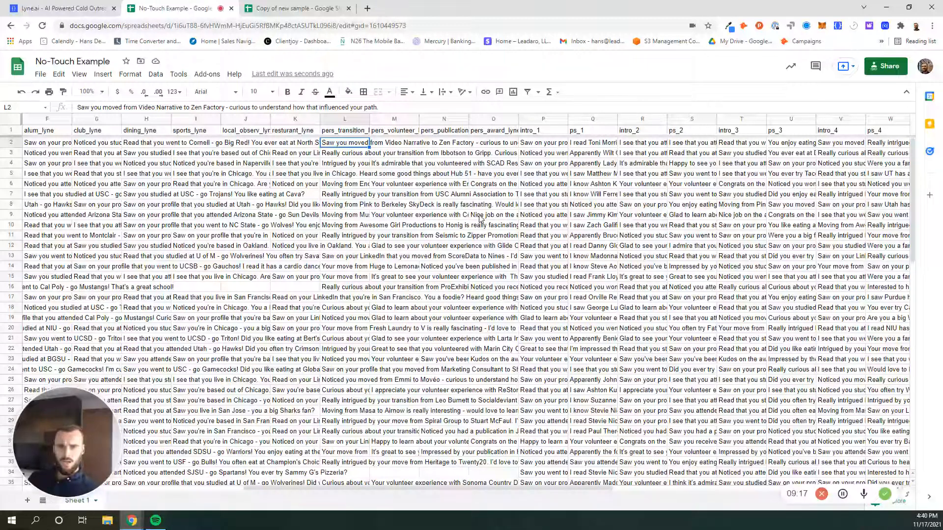
left_click(493, 215)
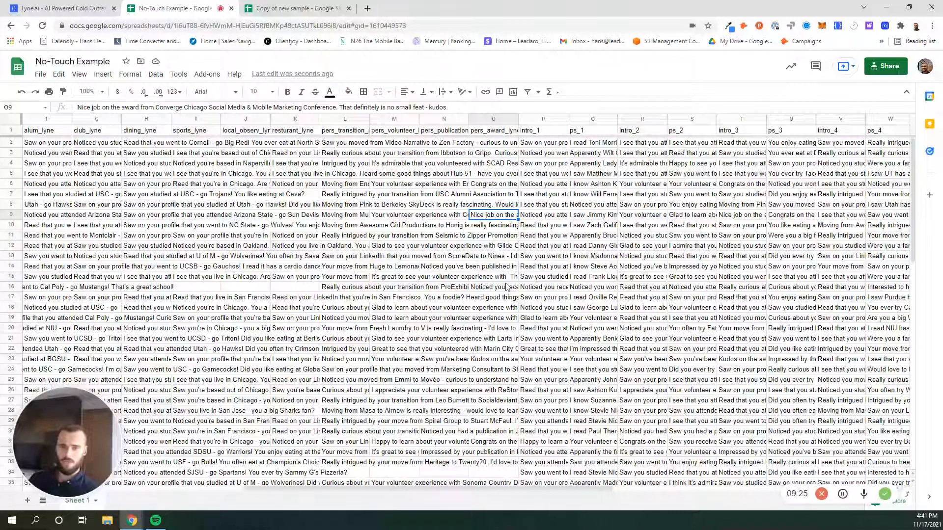
left_click(493, 287)
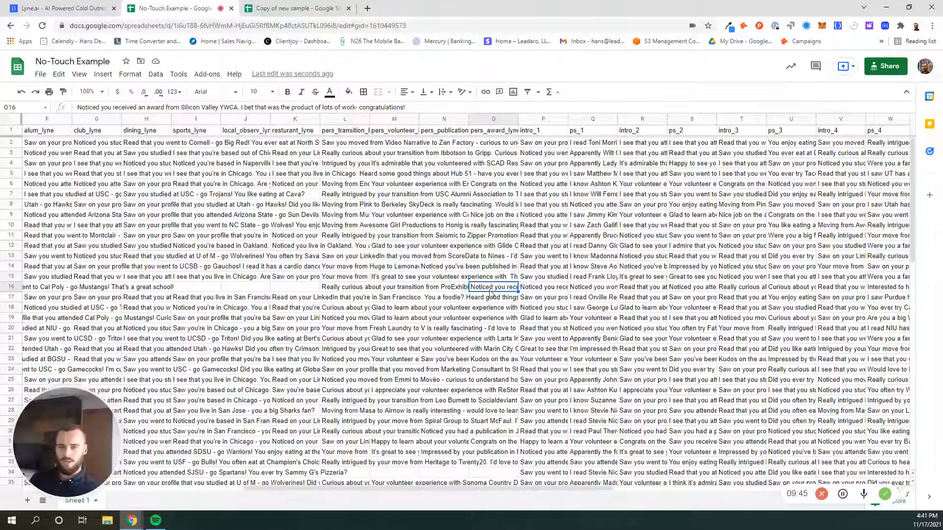
Step: Read row 2's intro_1, intro_3, ps_3 and intro_4 lines in the No-Touch Example sheet
left_click(542, 142)
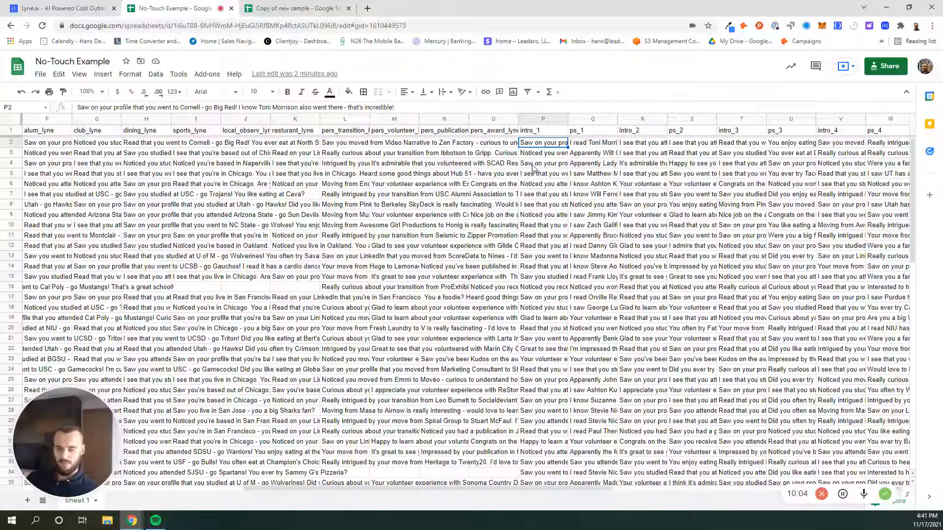
mouse_move(619, 157)
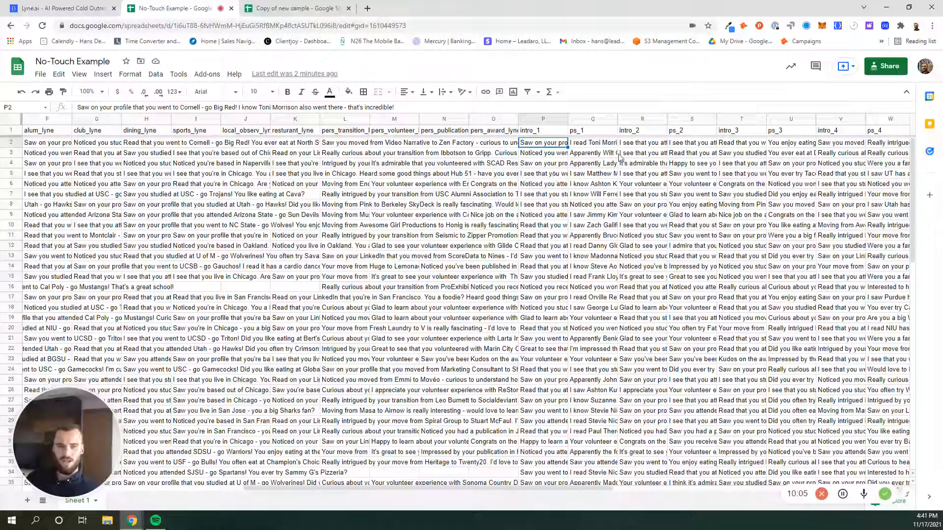
left_click(741, 143)
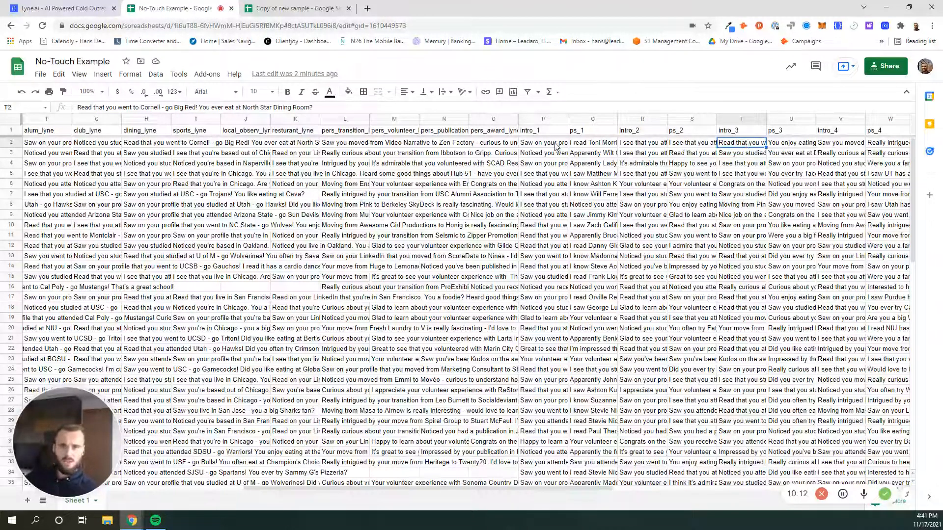
left_click(542, 143)
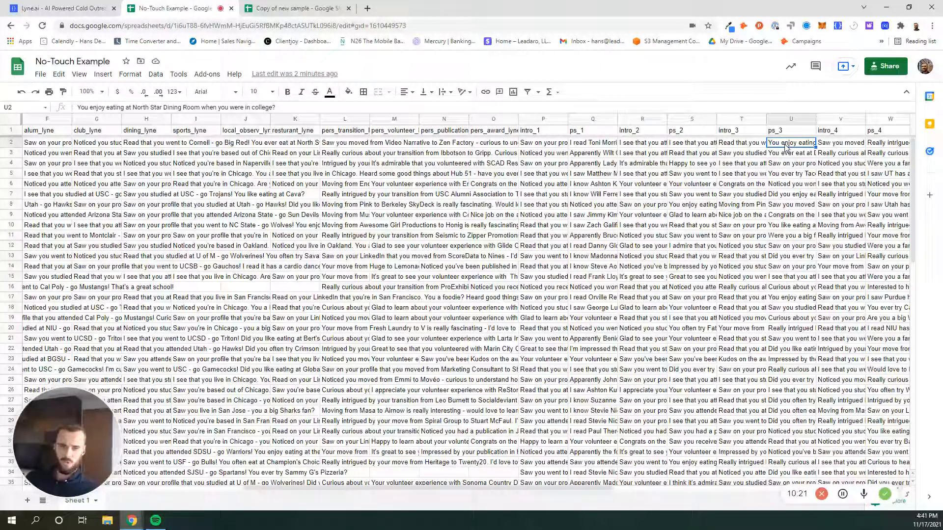
left_click(542, 142)
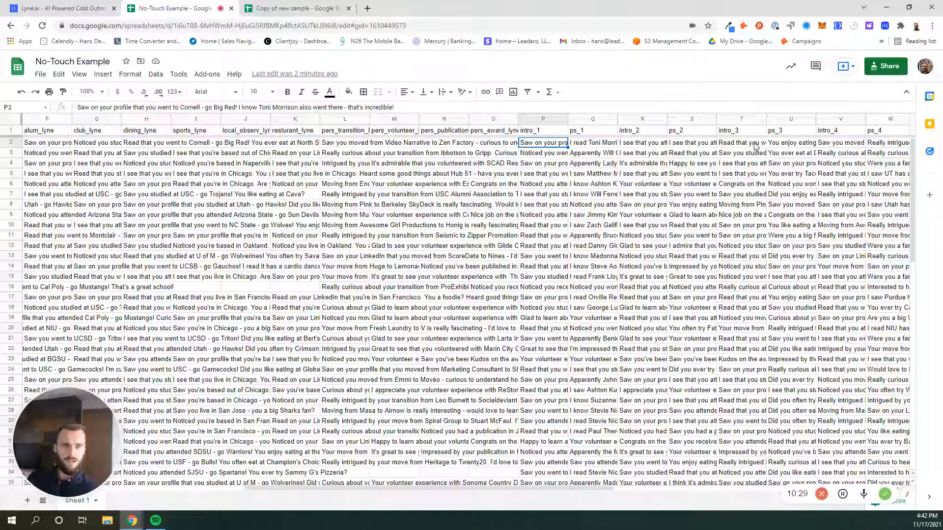
left_click(791, 143)
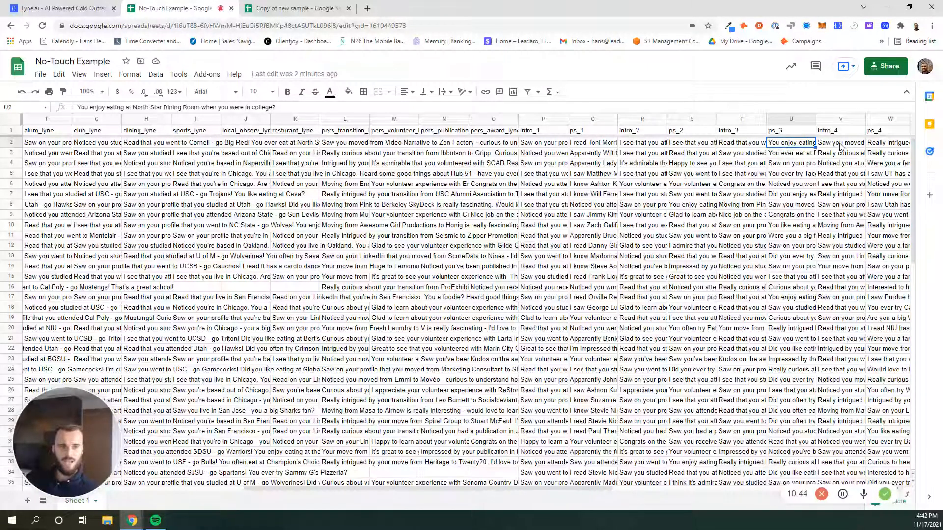
left_click(840, 143)
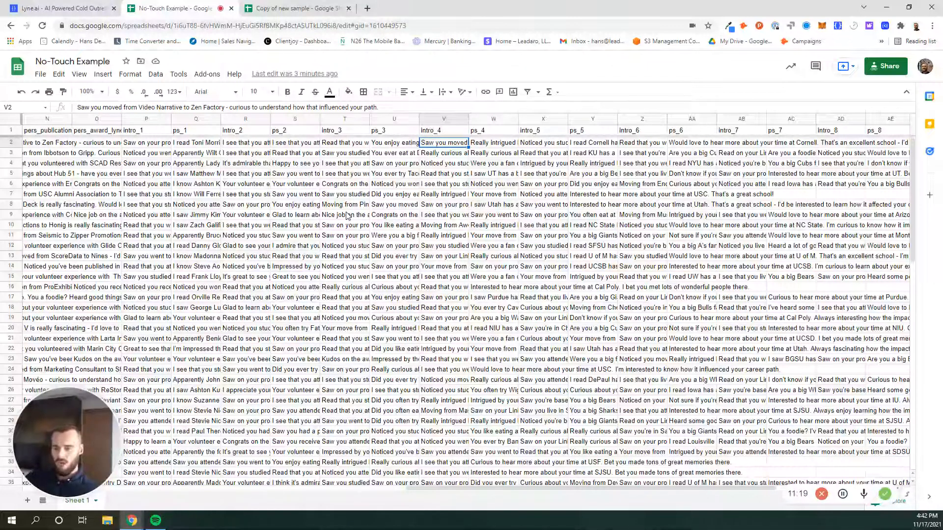
Step: In 'Copy of new sample', read the classic lynes and subject lines for Cato Networks and Wickr
left_click(294, 8)
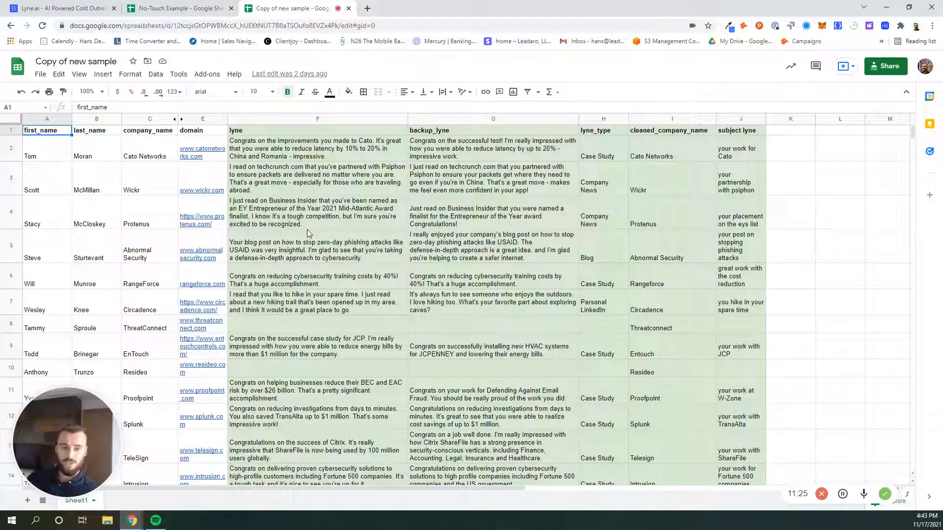
mouse_move(319, 235)
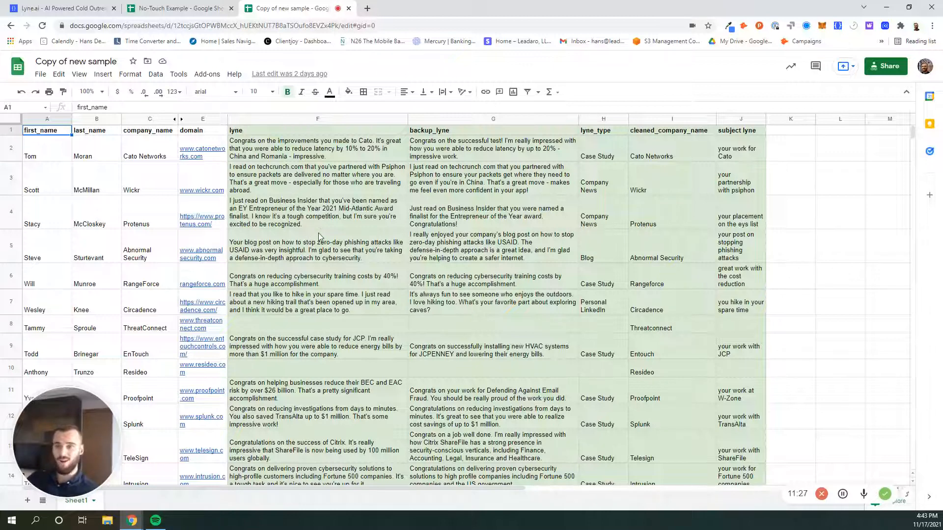
mouse_move(442, 174)
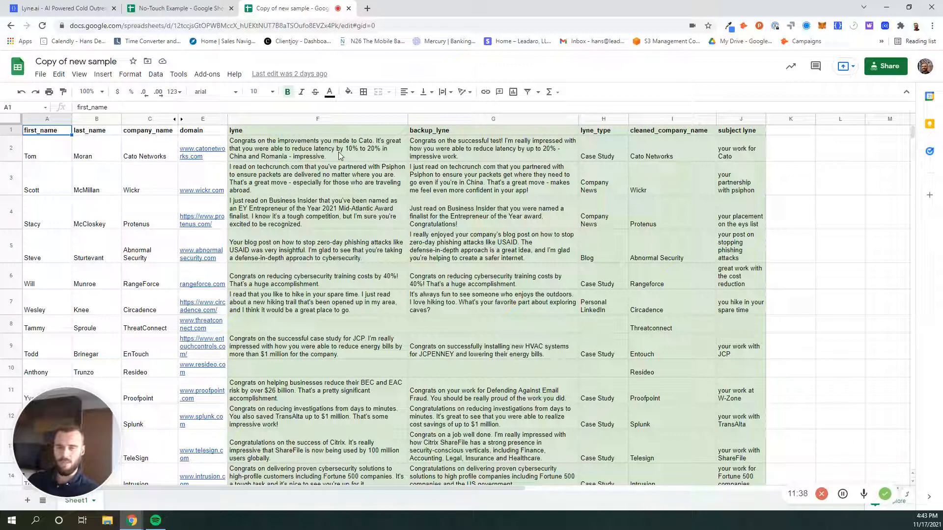
left_click(318, 148)
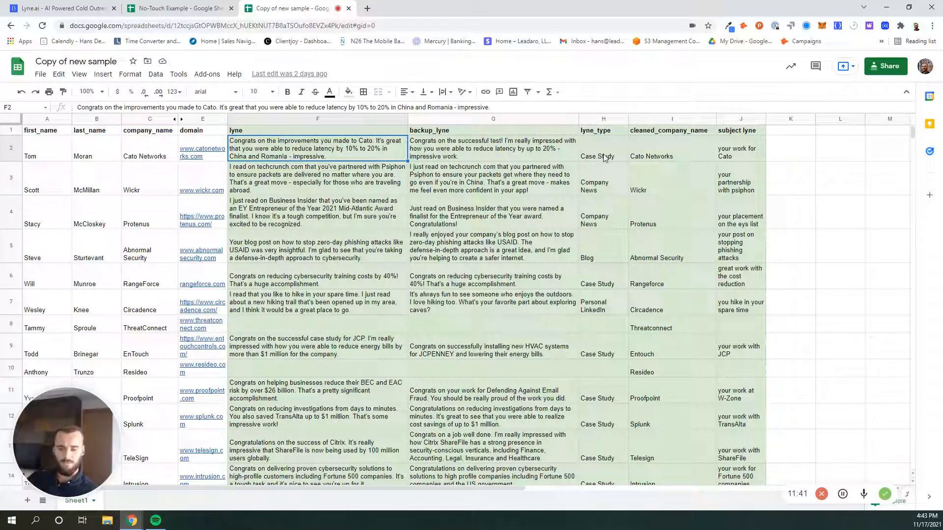
left_click(741, 153)
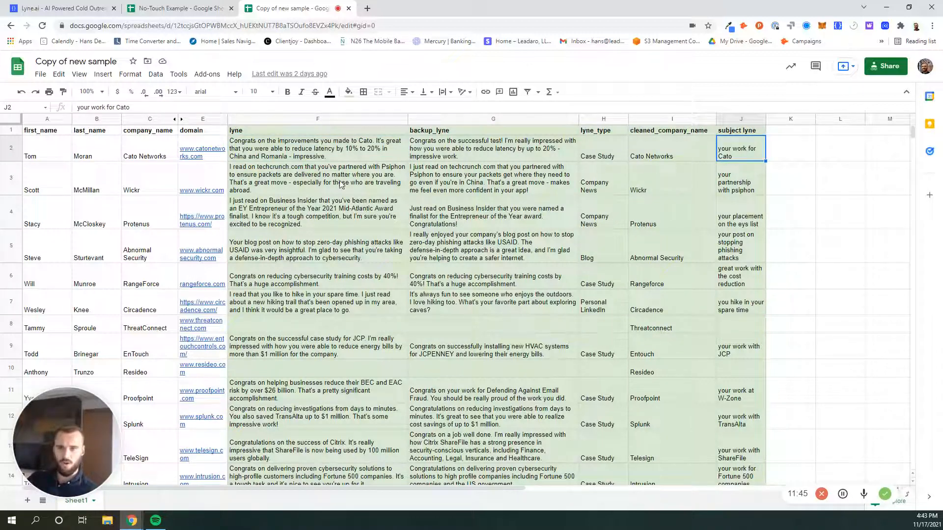
left_click(316, 178)
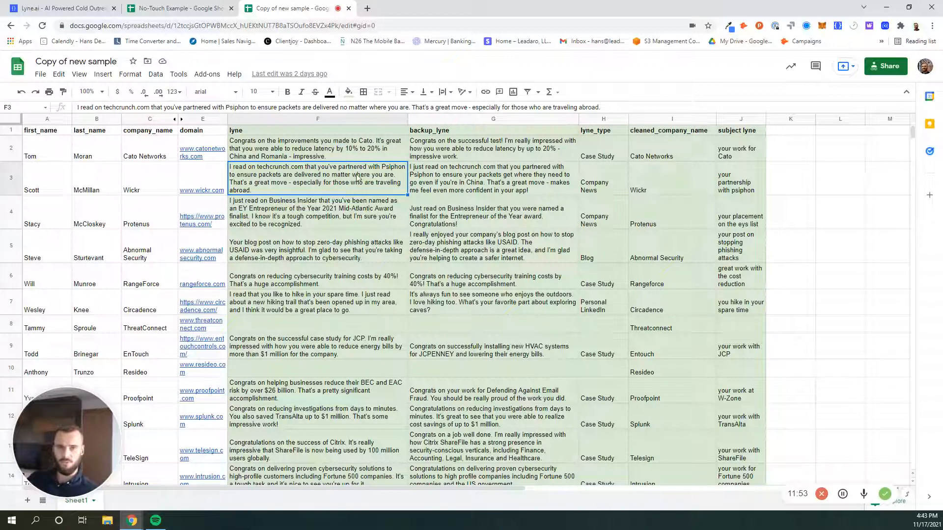
left_click(740, 180)
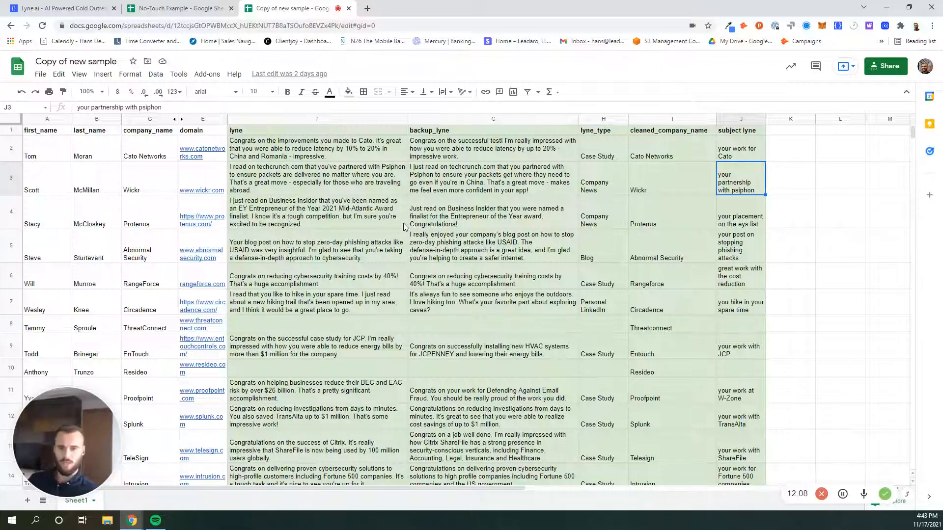
mouse_move(372, 224)
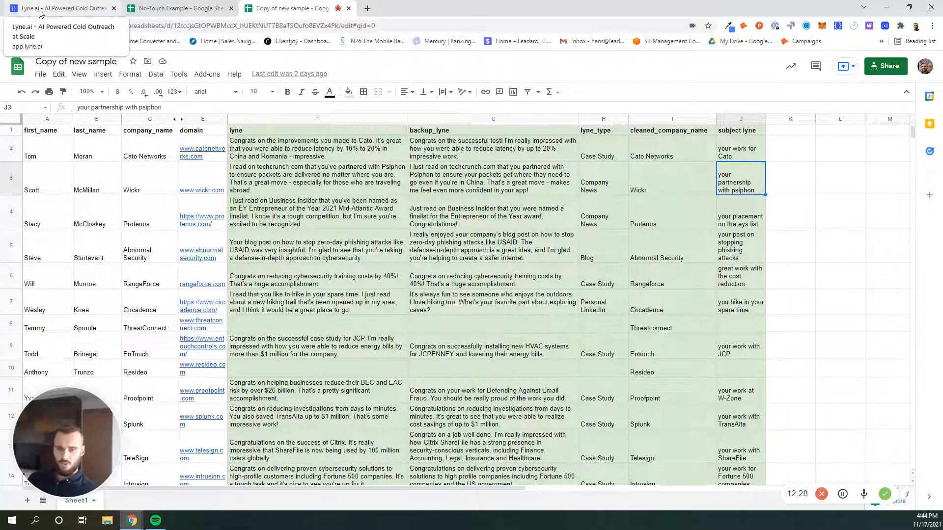
Step: Return to the Lyne.ai dashboard and open Settings on the My Profile page
left_click(57, 8)
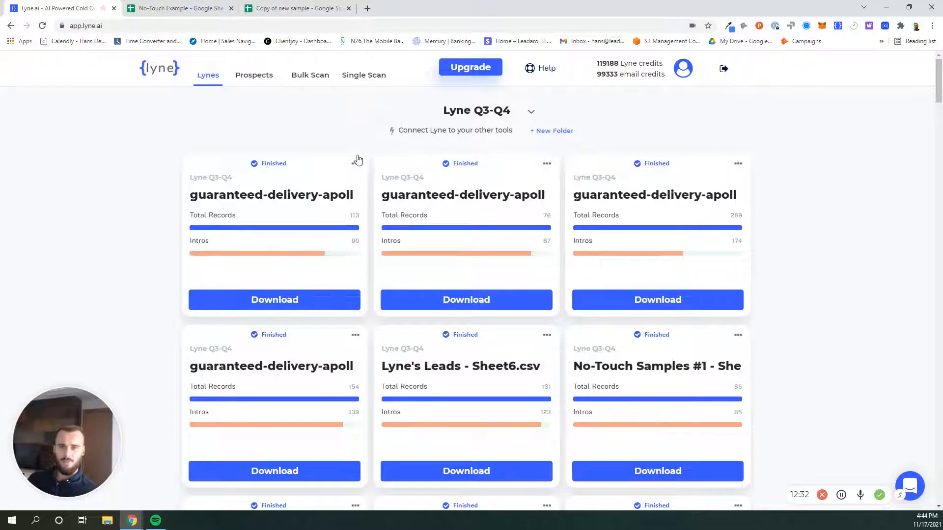
left_click(355, 163)
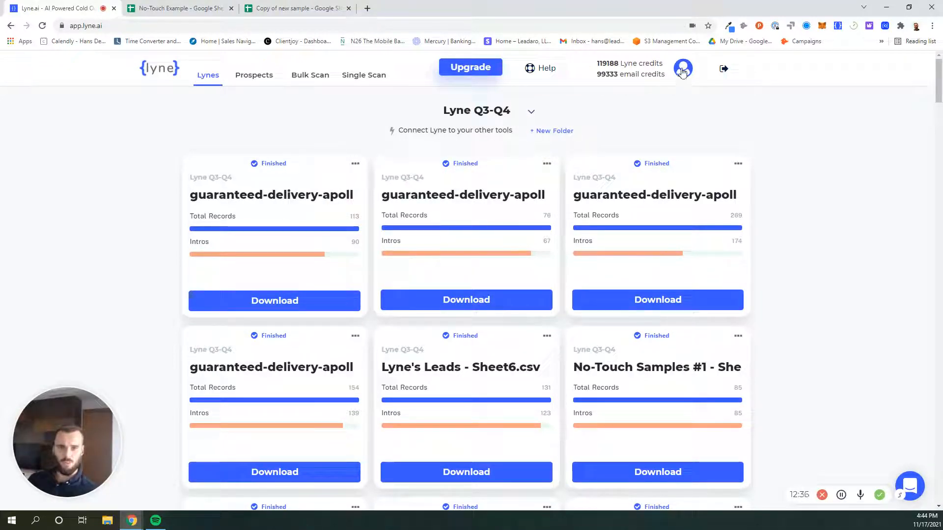
left_click(682, 69)
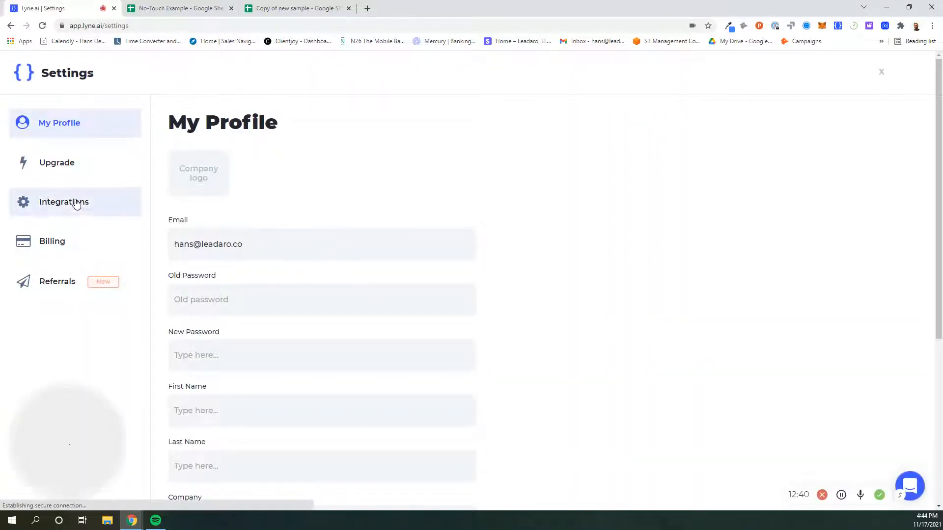
Step: Open the Integrations page listing Hunter.io, Mailshake, Lemlist, Close, Wavo.co, Woodpecker and Reply.io
left_click(64, 202)
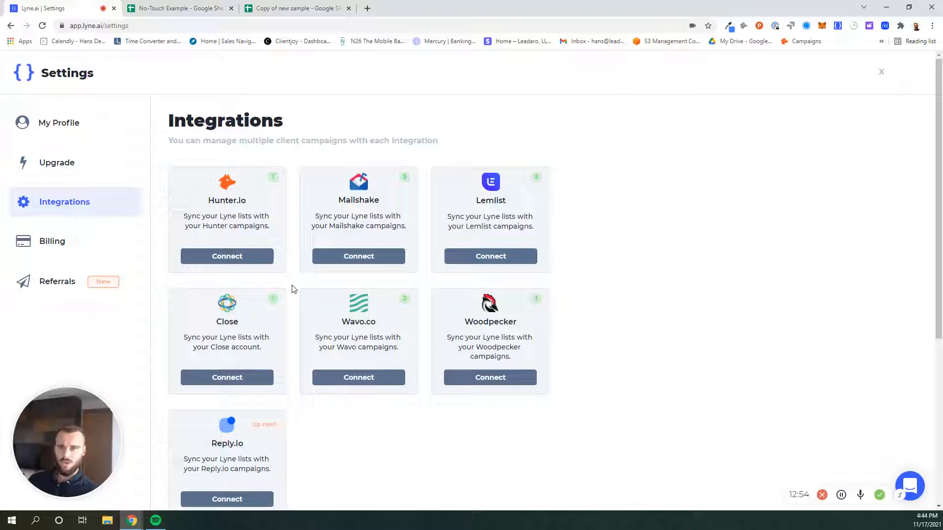
mouse_move(261, 278)
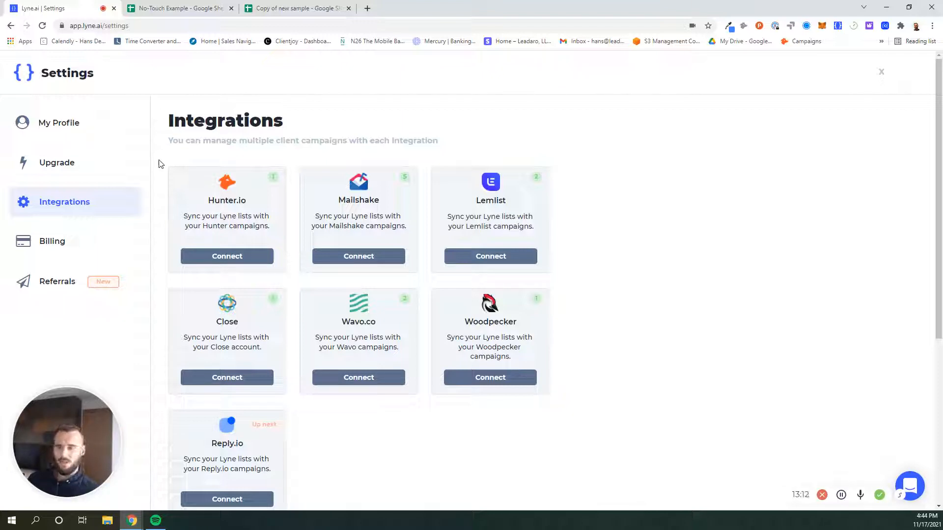
mouse_move(574, 406)
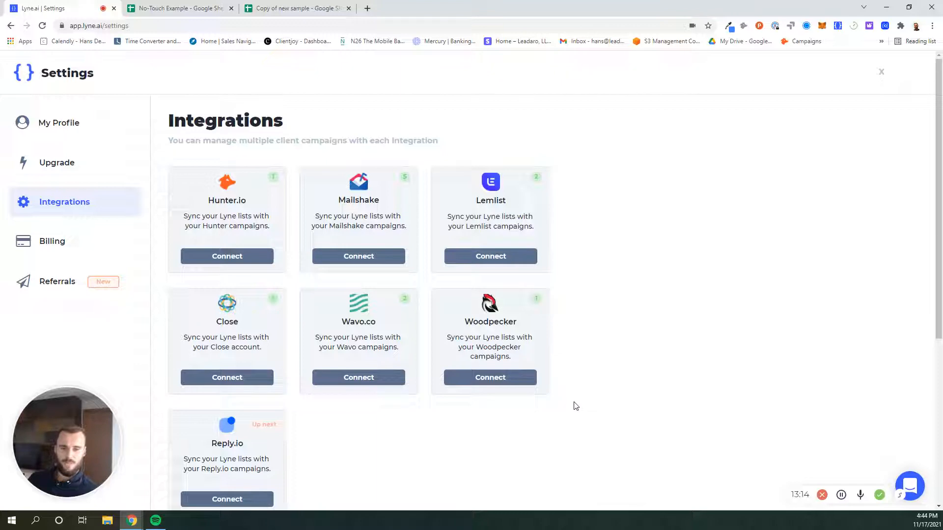
mouse_move(644, 434)
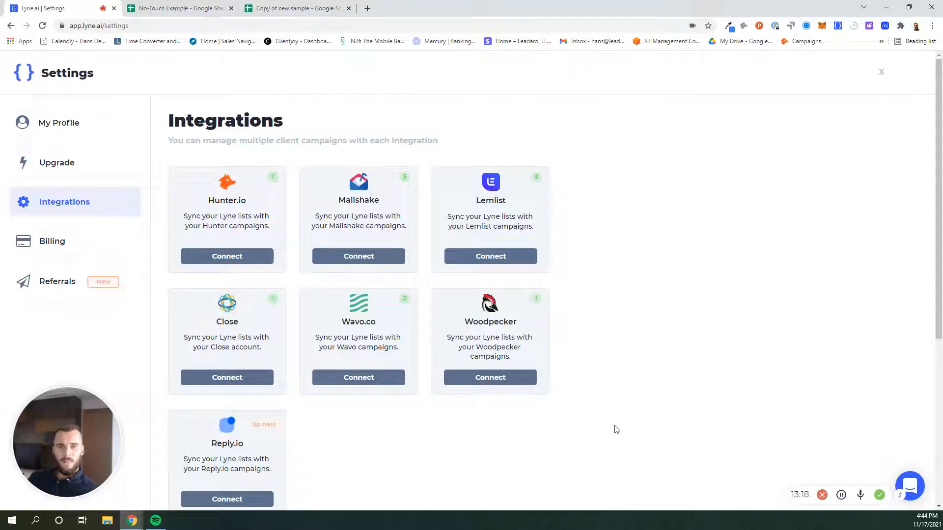
mouse_move(613, 422)
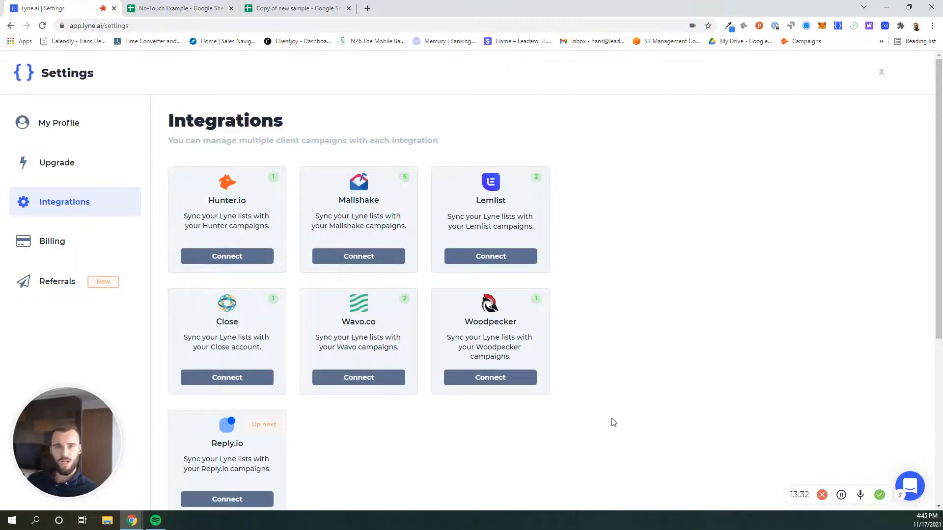
mouse_move(613, 436)
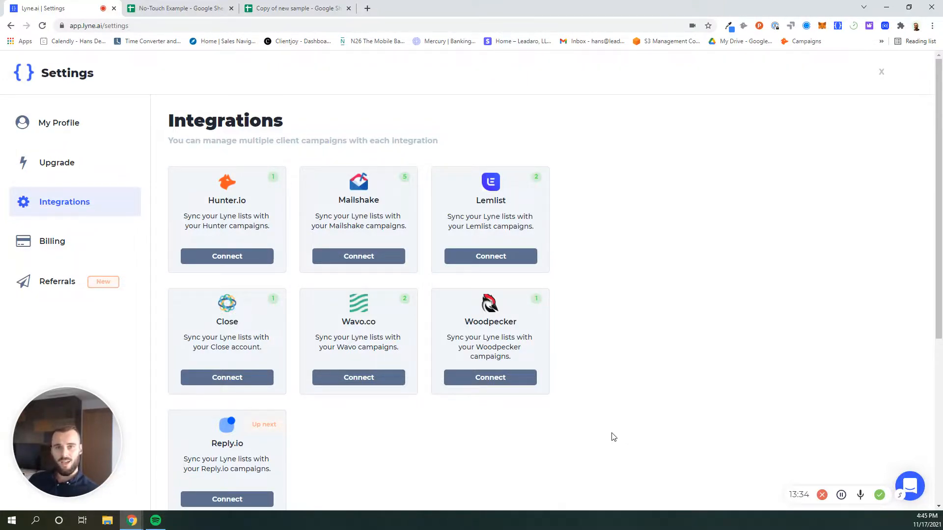